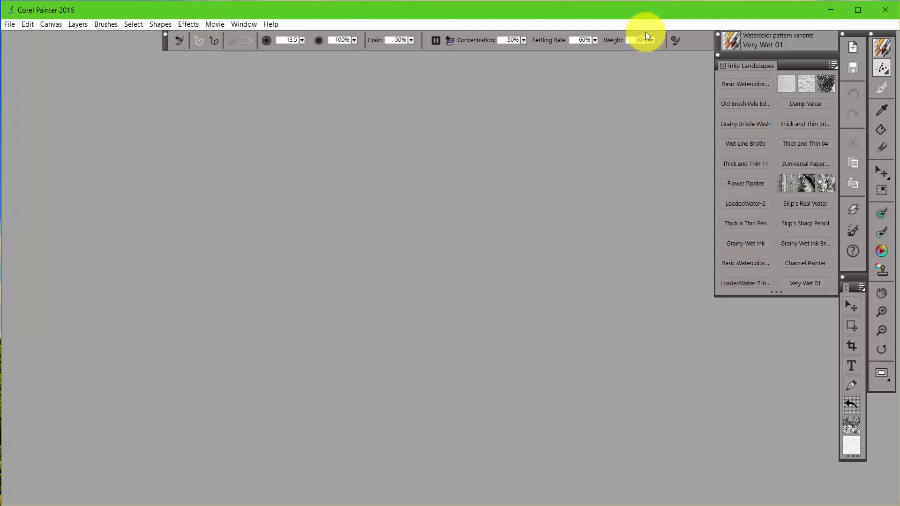
mouse_move(510, 286)
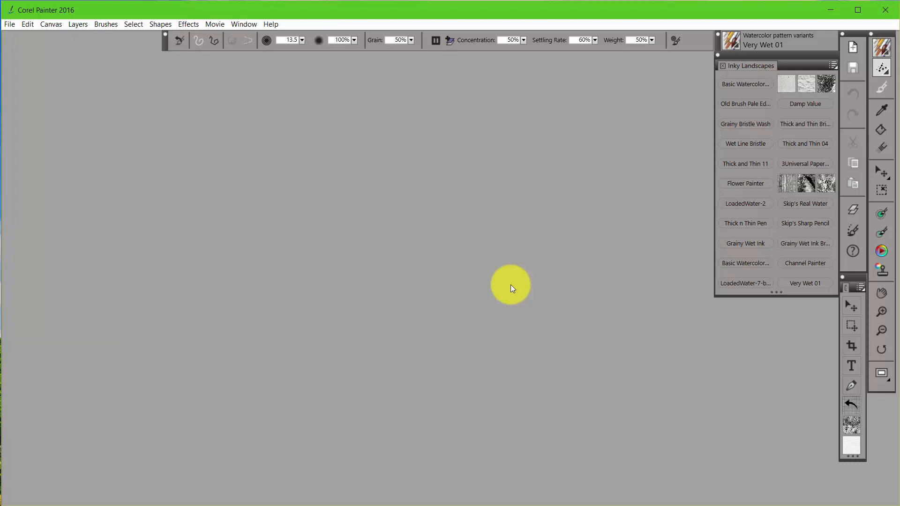
mouse_move(453, 351)
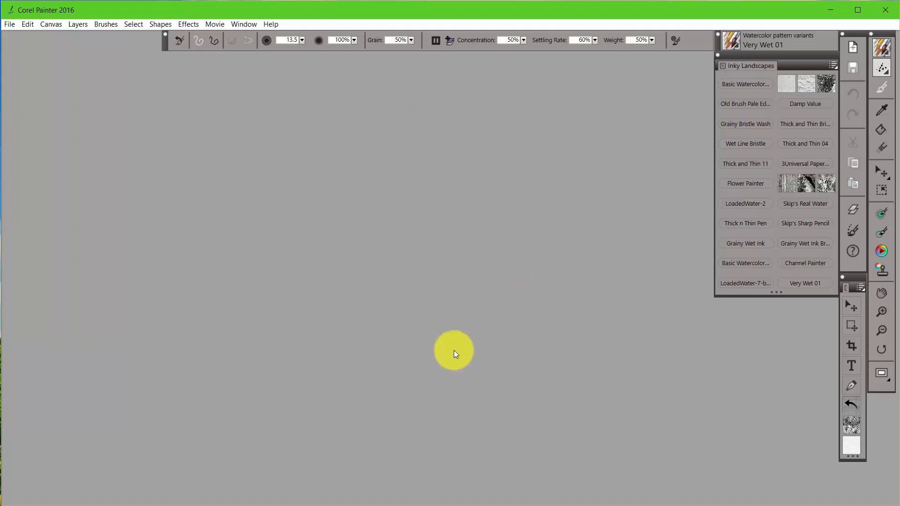
mouse_move(732, 156)
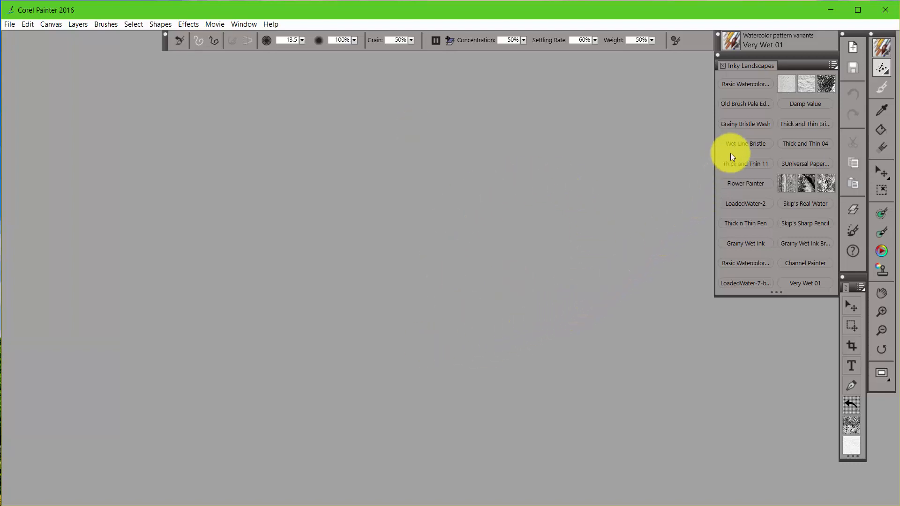
mouse_move(855, 220)
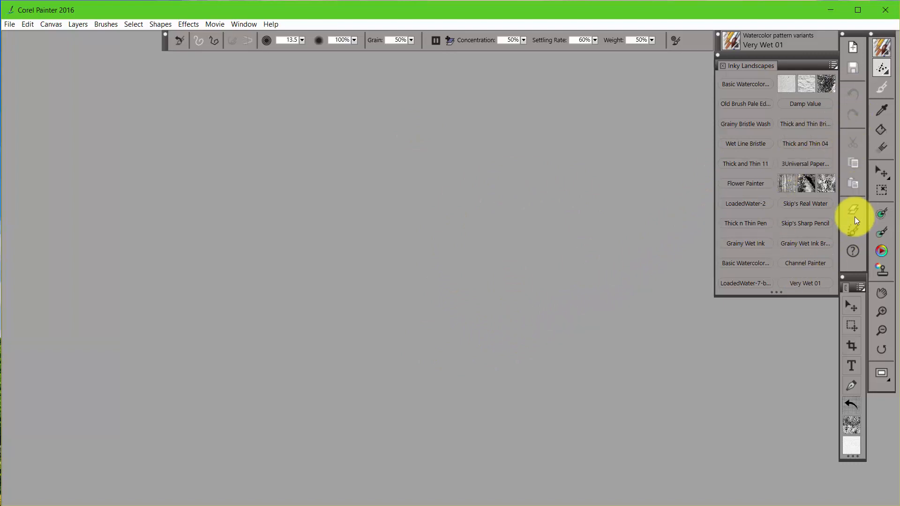
mouse_move(745, 284)
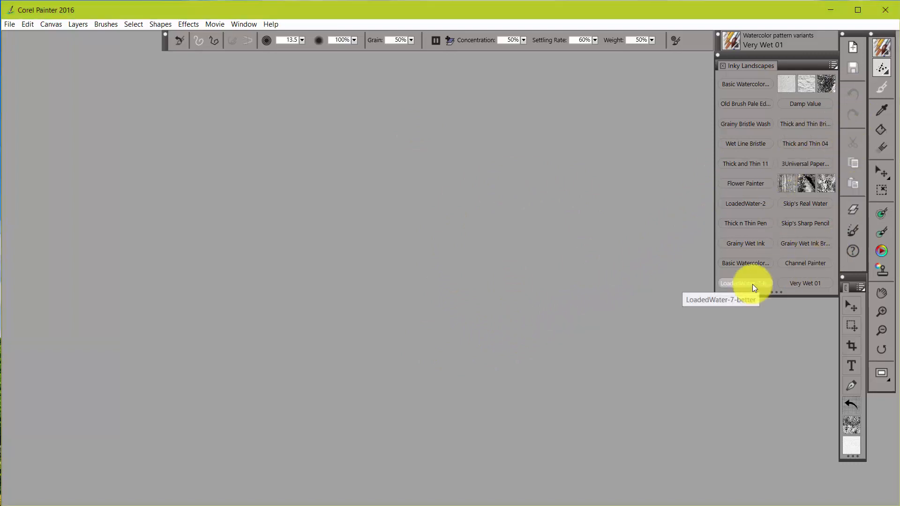
mouse_move(263, 159)
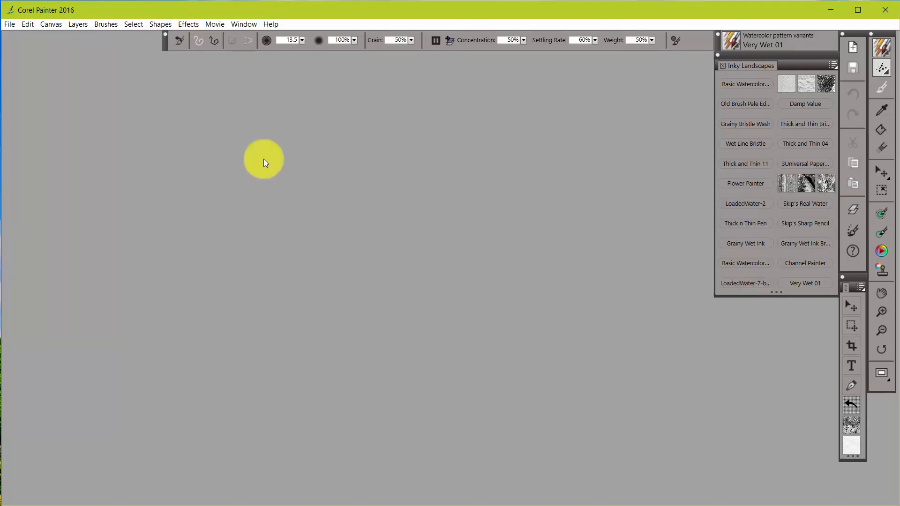
mouse_move(125, 222)
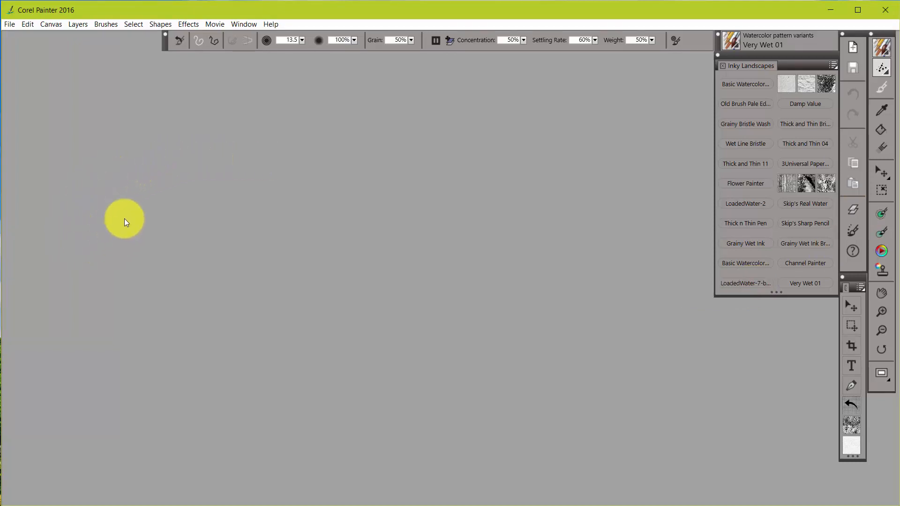
mouse_move(162, 200)
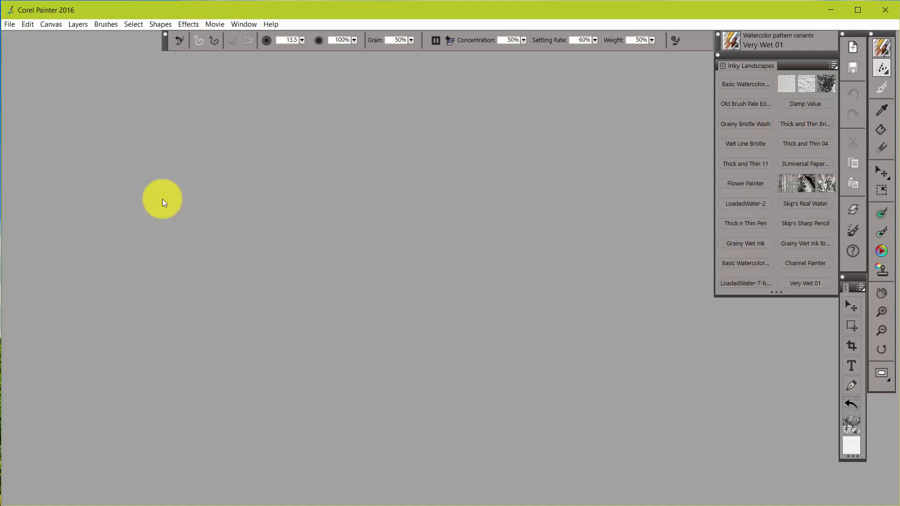
mouse_move(494, 259)
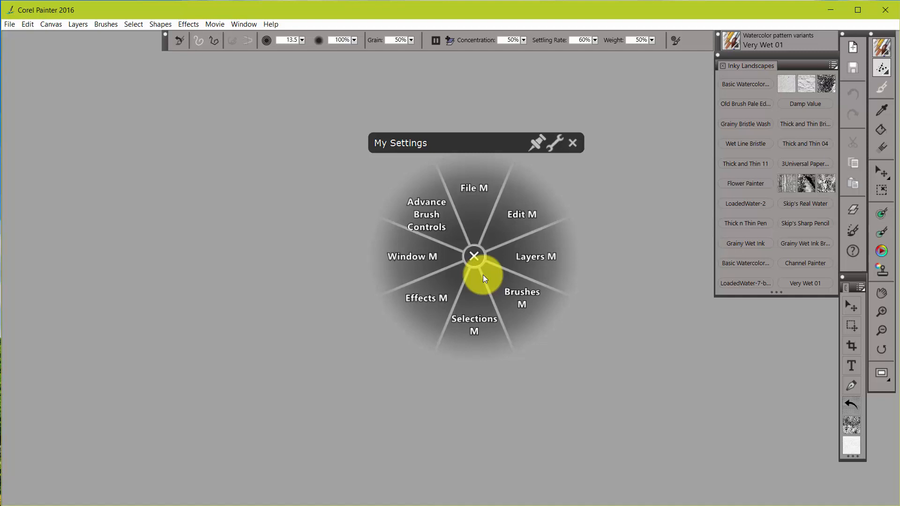
mouse_move(412, 256)
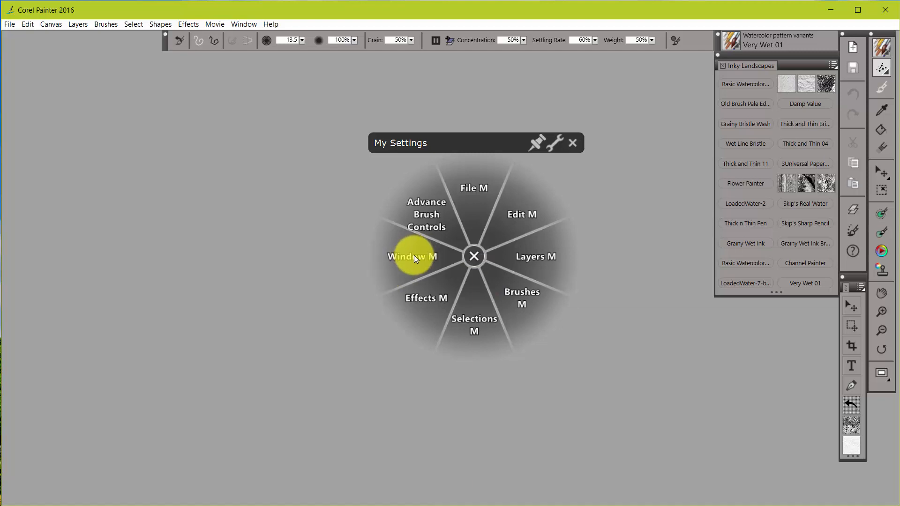
- Hide all of Painter's panels and toolbars with the radial menu's Show/Hide UI command
click(411, 256)
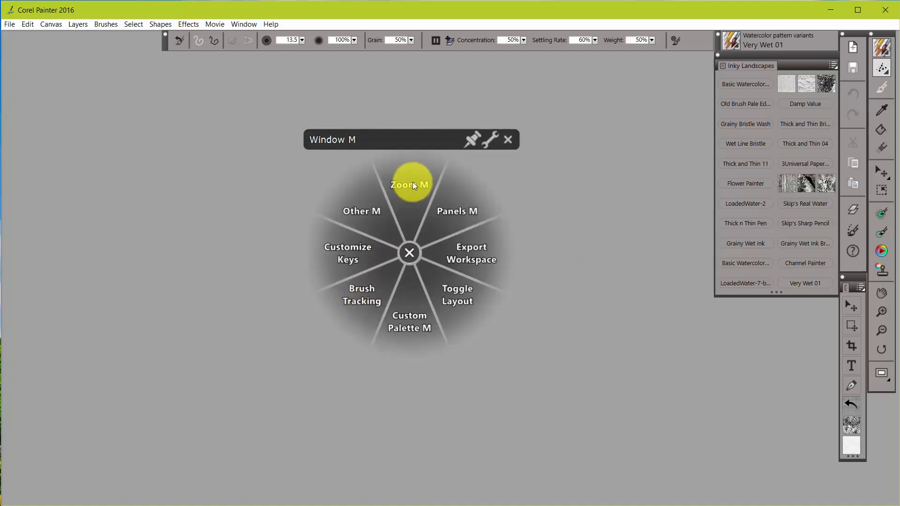
click(410, 185)
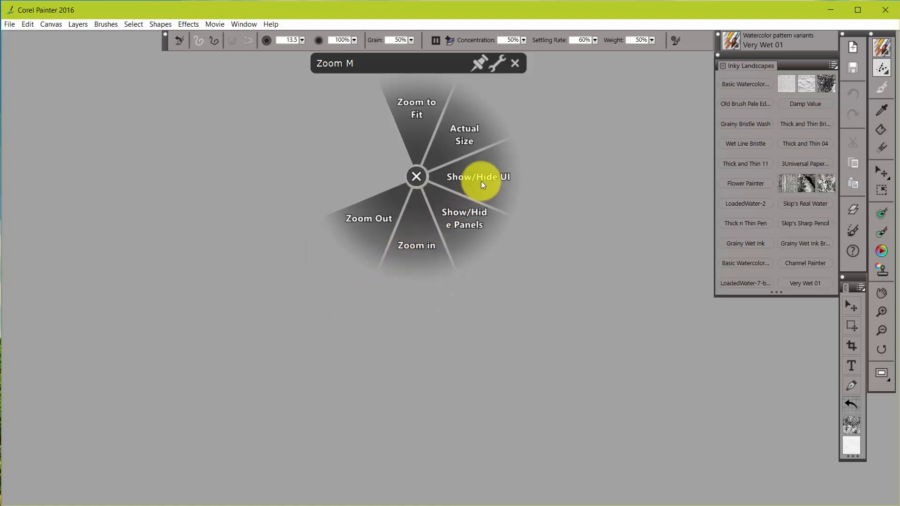
mouse_move(496, 187)
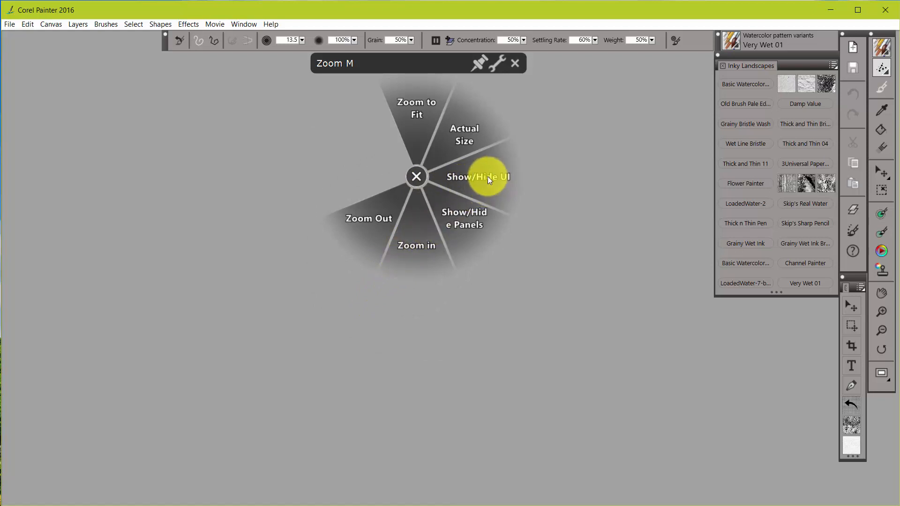
mouse_move(475, 192)
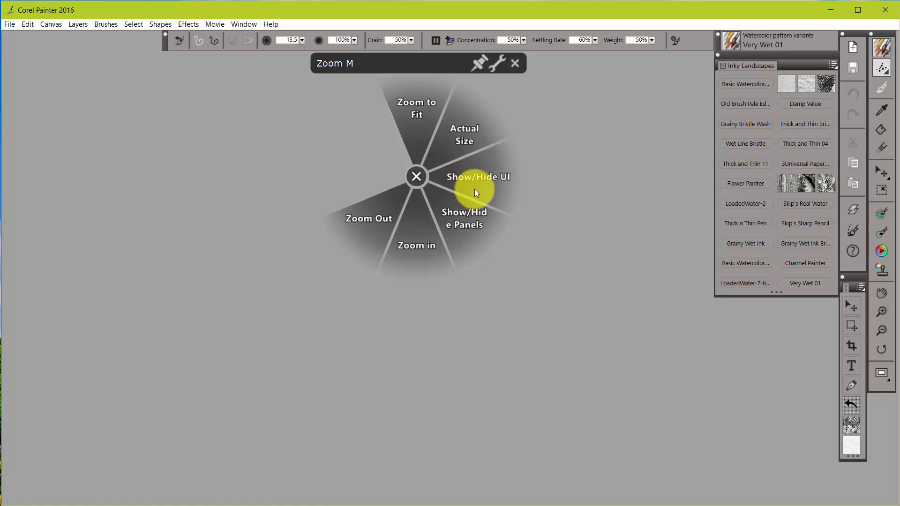
click(478, 177)
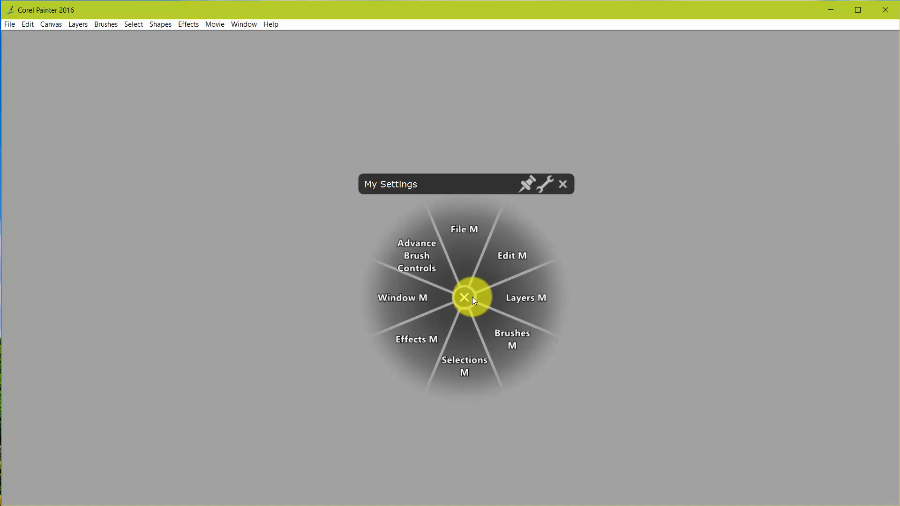
mouse_move(447, 227)
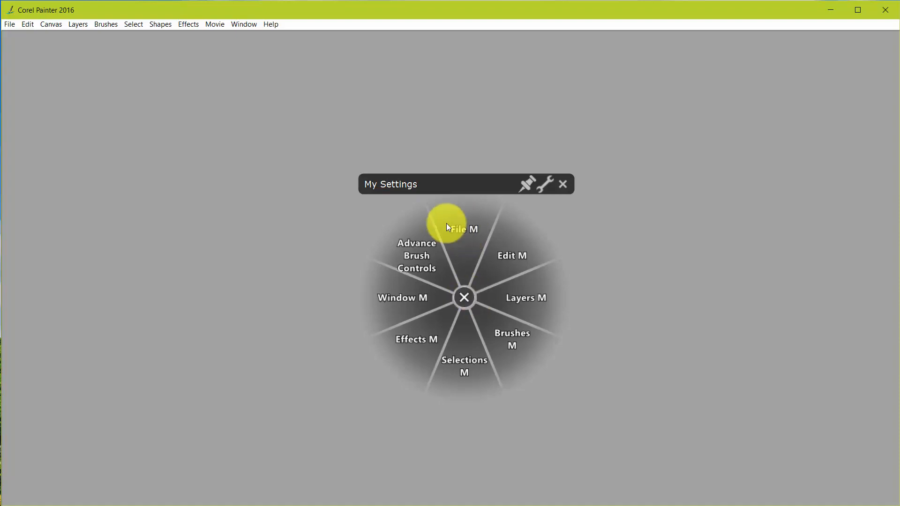
- Create a new 800×1200 px Basic Watercolor canvas at 100 ppi
click(462, 229)
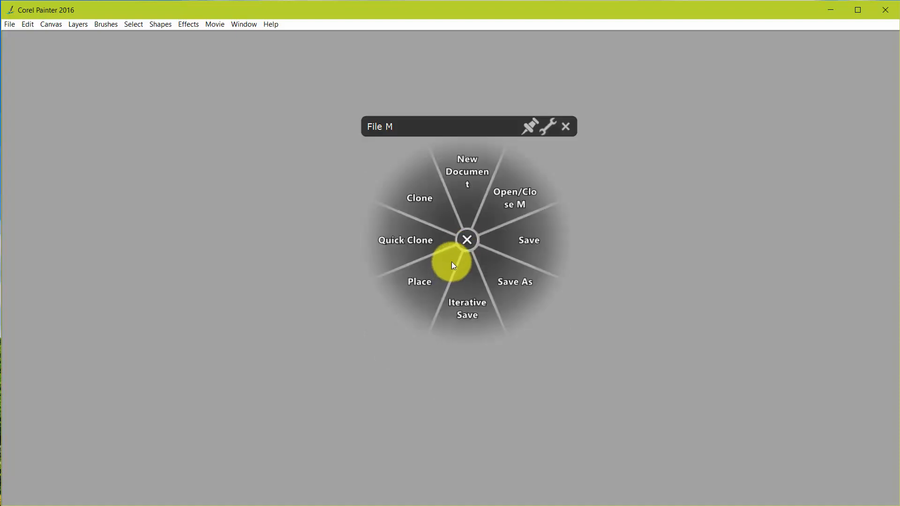
click(467, 171)
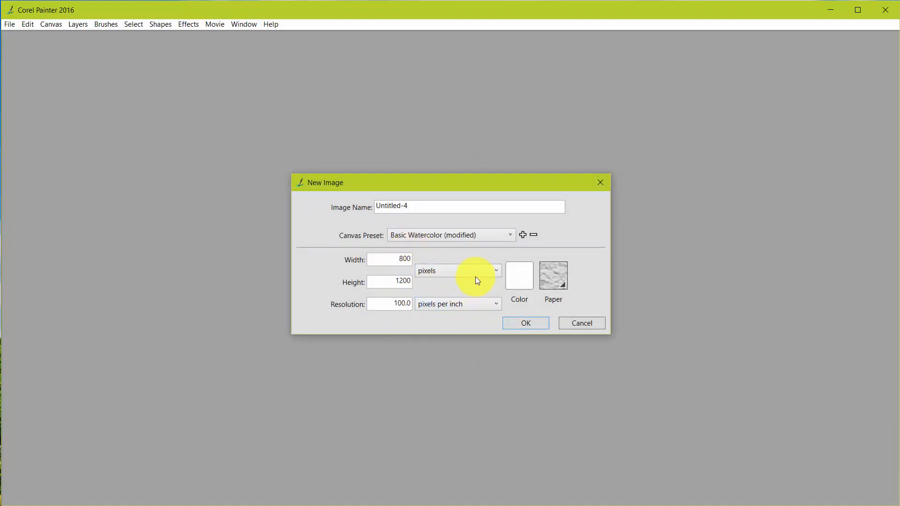
mouse_move(480, 327)
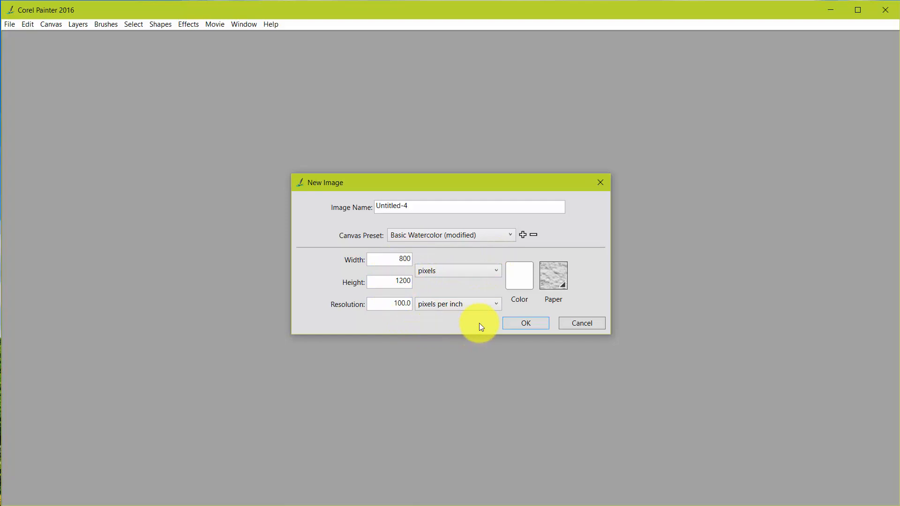
click(524, 323)
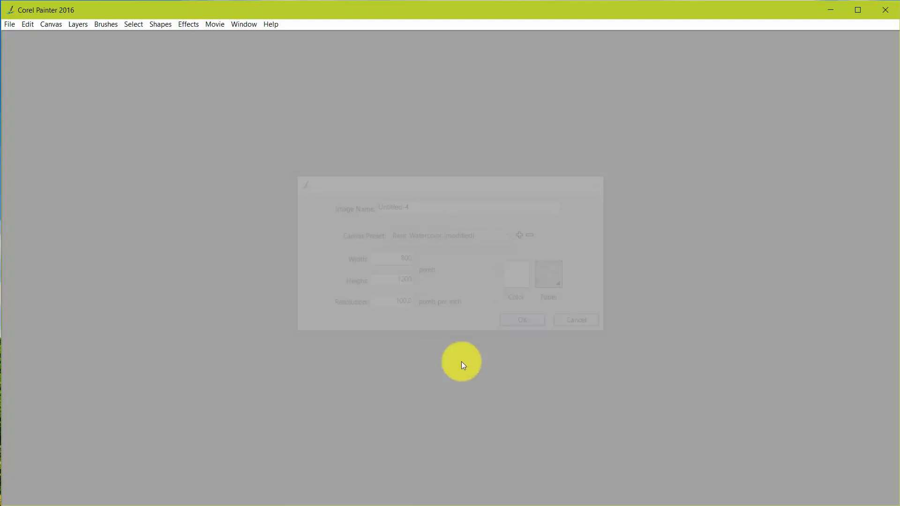
- Open the Papers panel showing watercolor paper beside the blank 800×1200 canvas
click(521, 320)
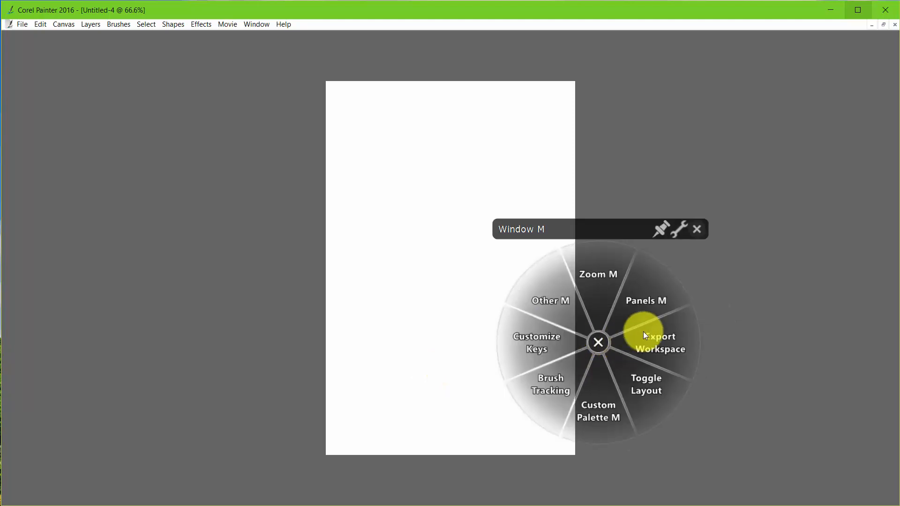
click(647, 300)
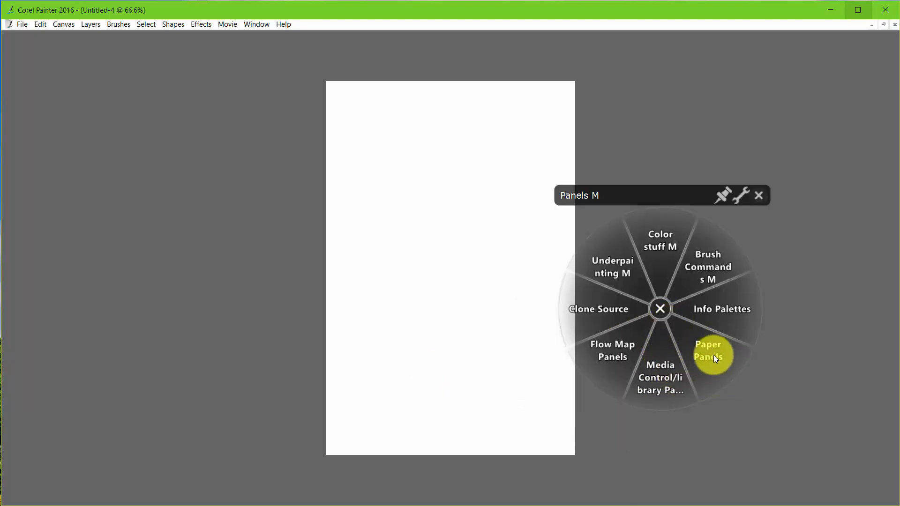
click(713, 355)
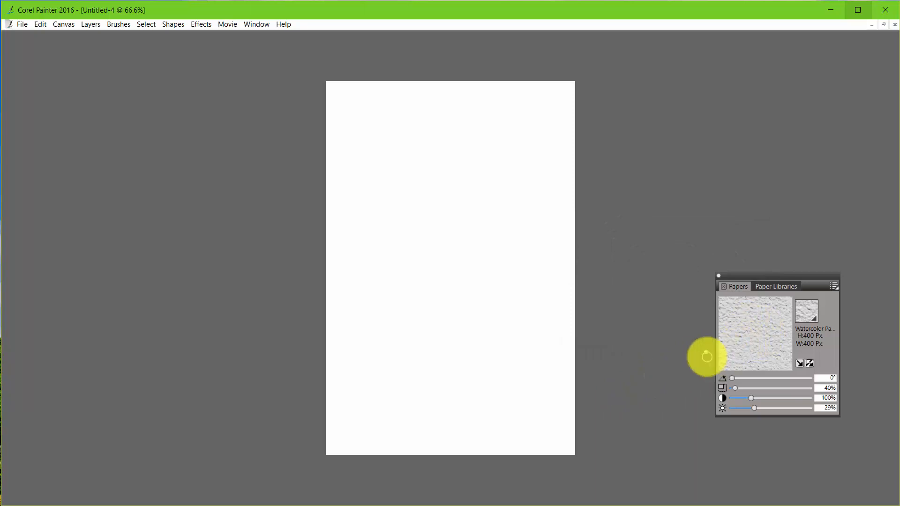
mouse_move(752, 345)
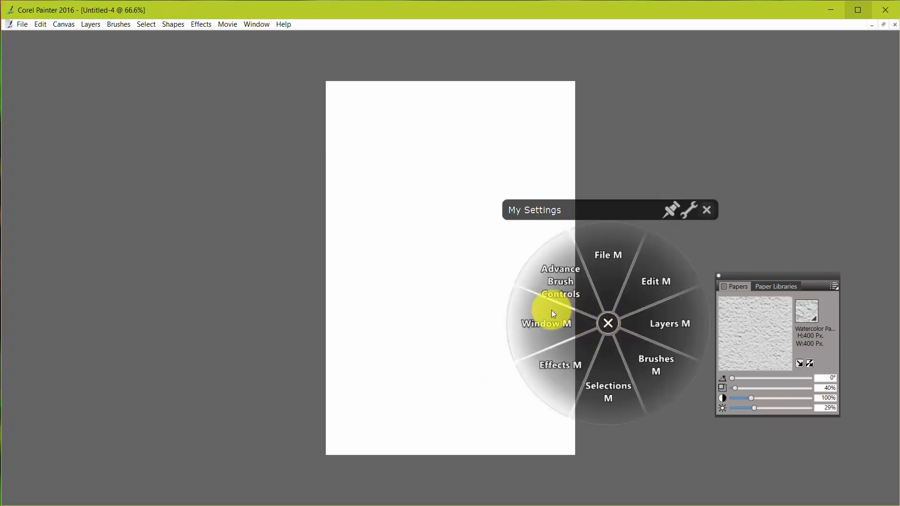
- Restore the brush library panel and toolbox with Show/Hide Panels
click(546, 323)
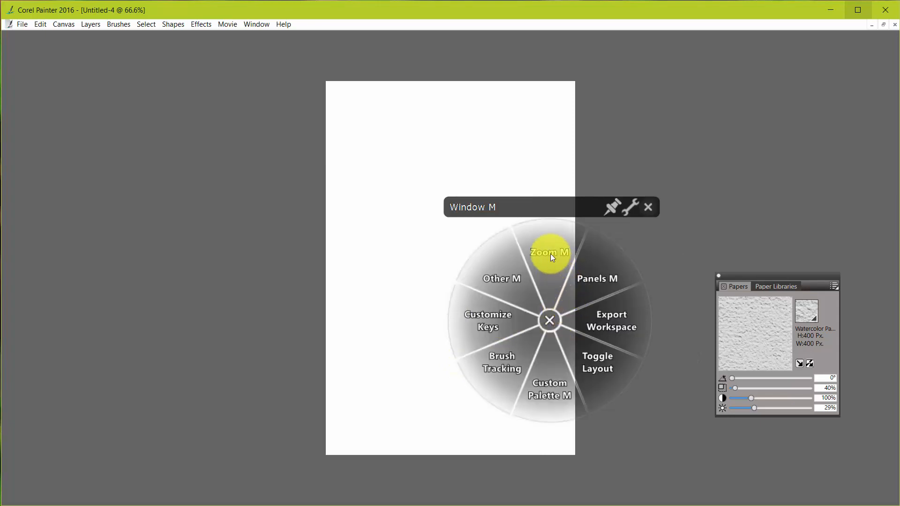
click(548, 252)
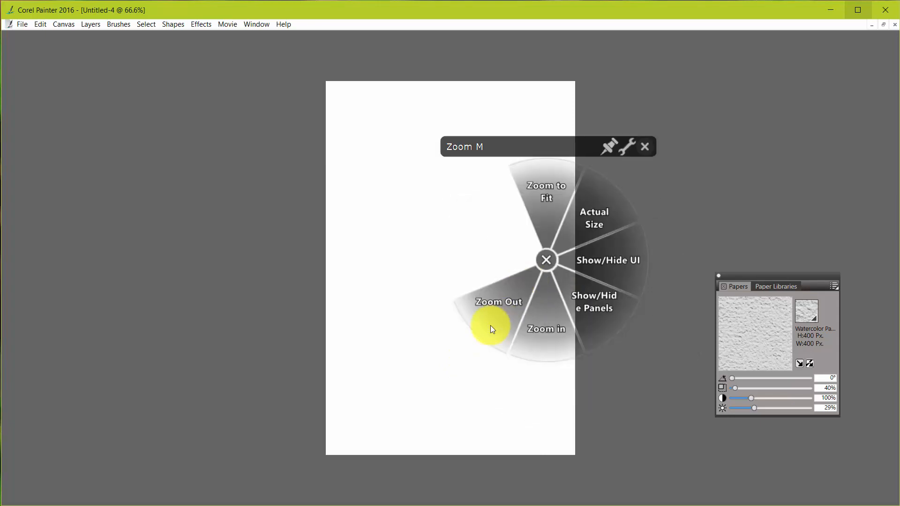
mouse_move(594, 304)
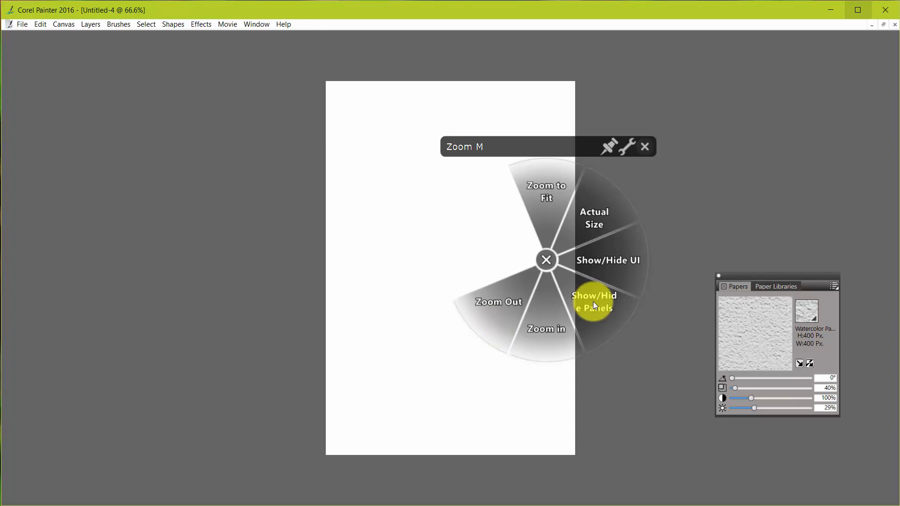
mouse_move(522, 276)
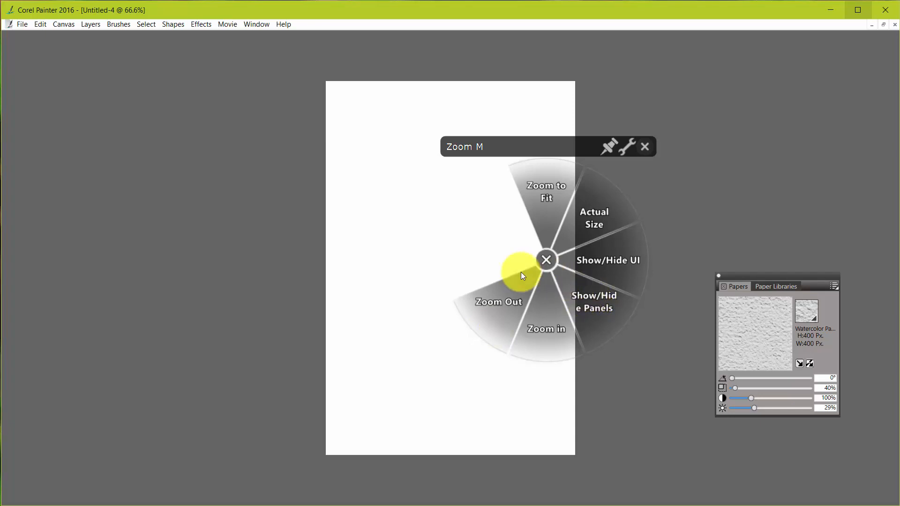
mouse_move(596, 312)
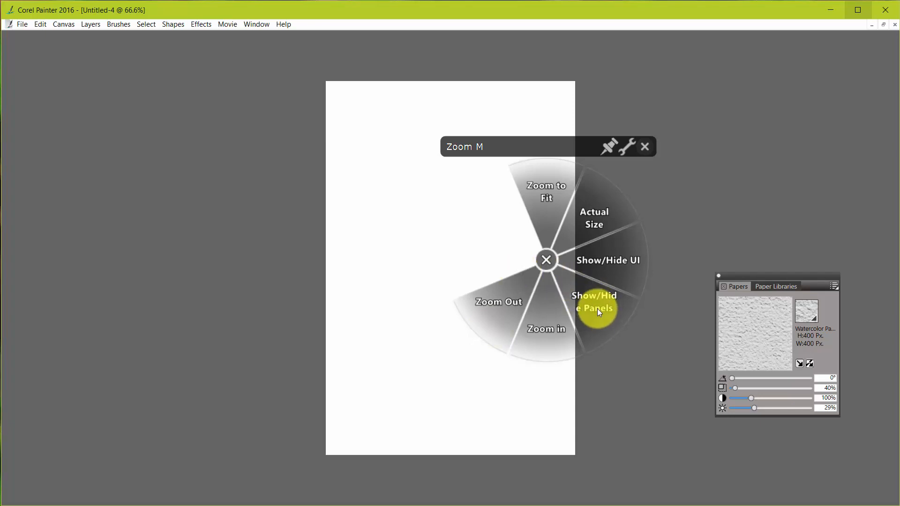
click(595, 302)
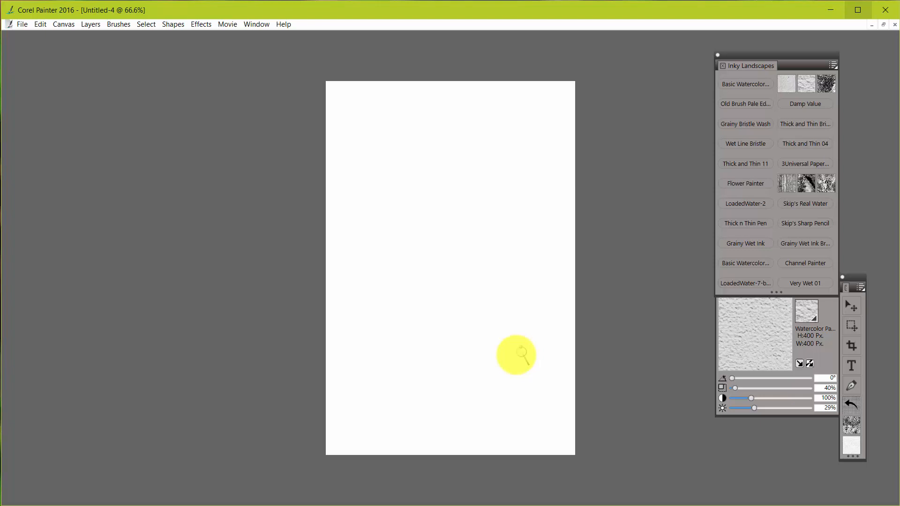
mouse_move(855, 443)
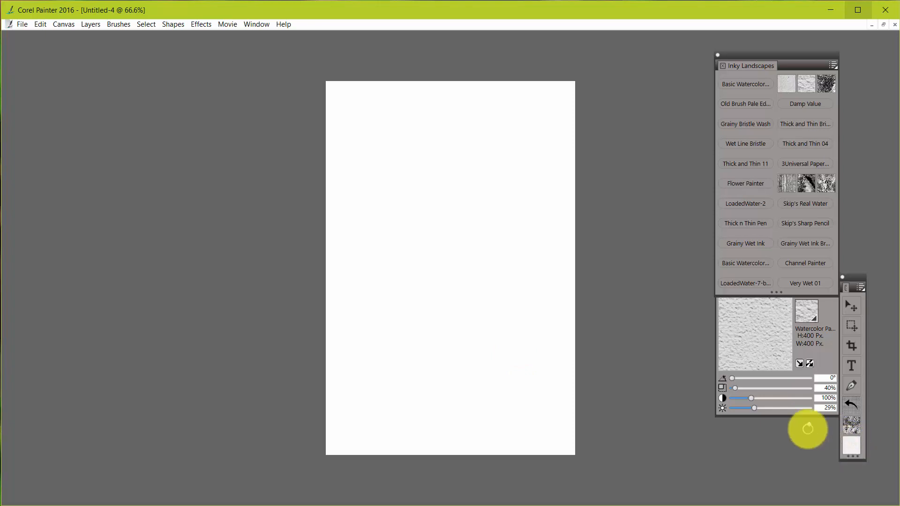
- Add a Paper Overlay layer in Gel mode at 62% opacity, lock it, and select Canvas
click(807, 430)
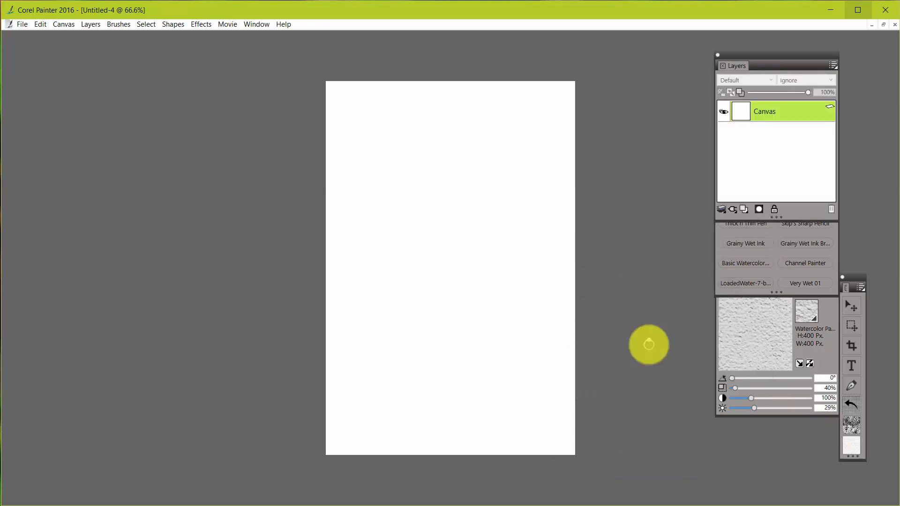
mouse_move(737, 153)
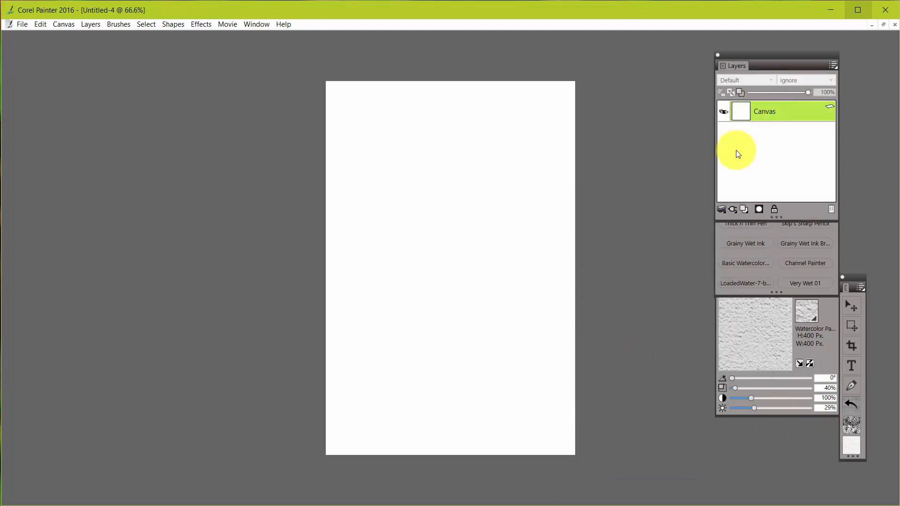
mouse_move(852, 442)
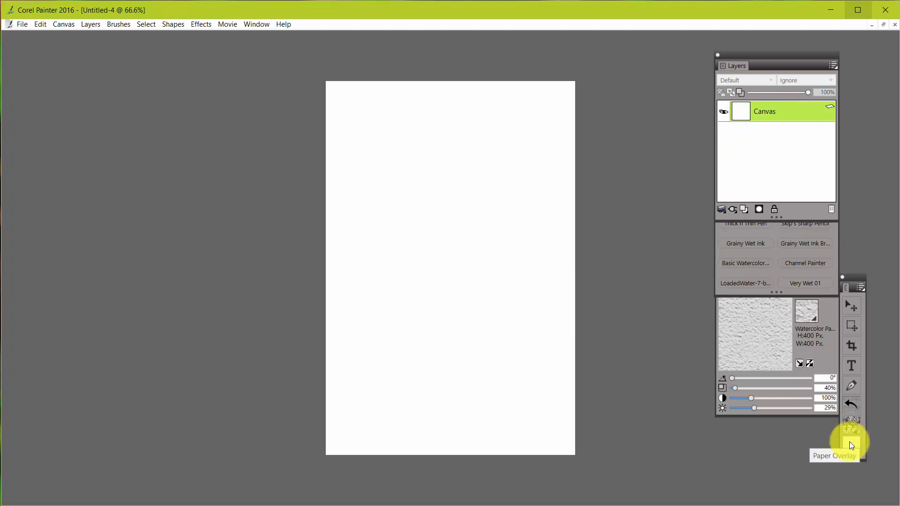
click(744, 209)
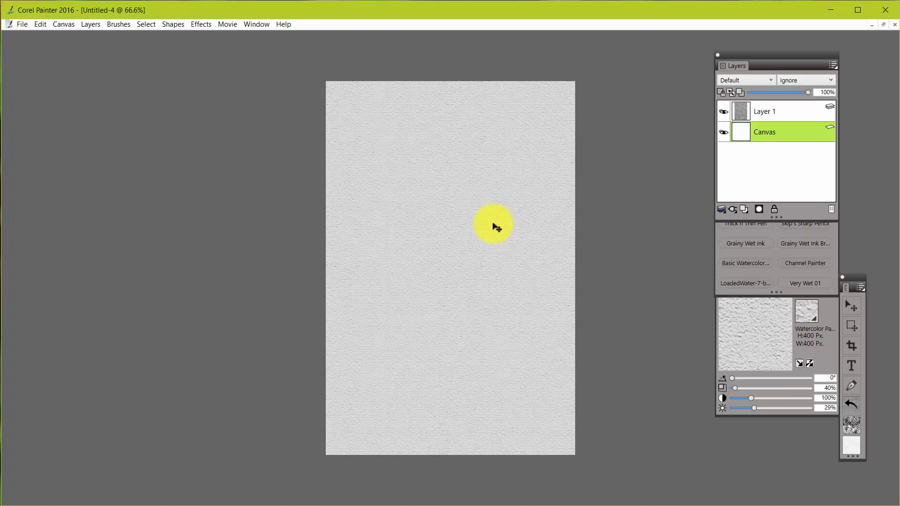
click(767, 112)
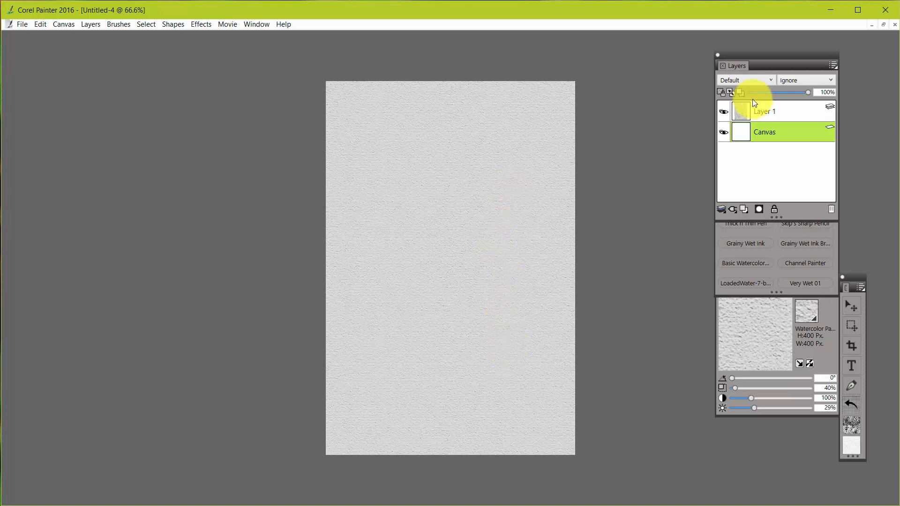
click(767, 112)
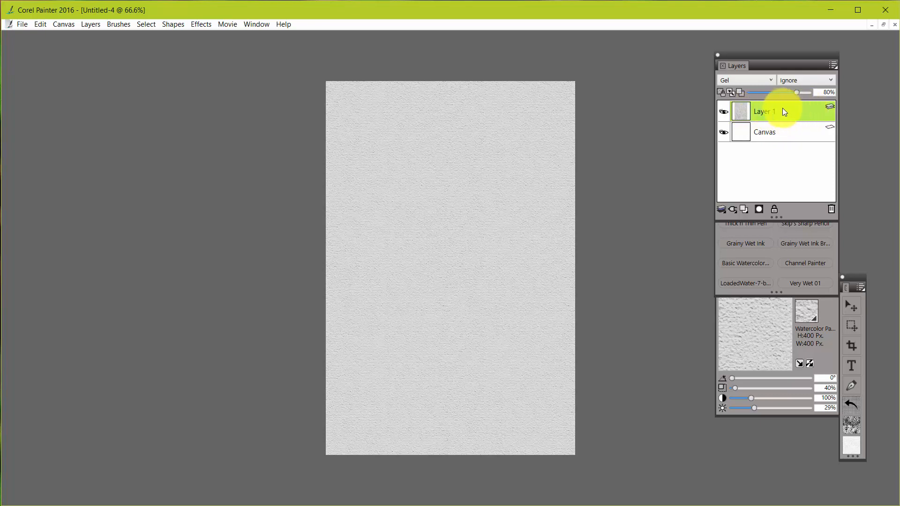
mouse_move(738, 87)
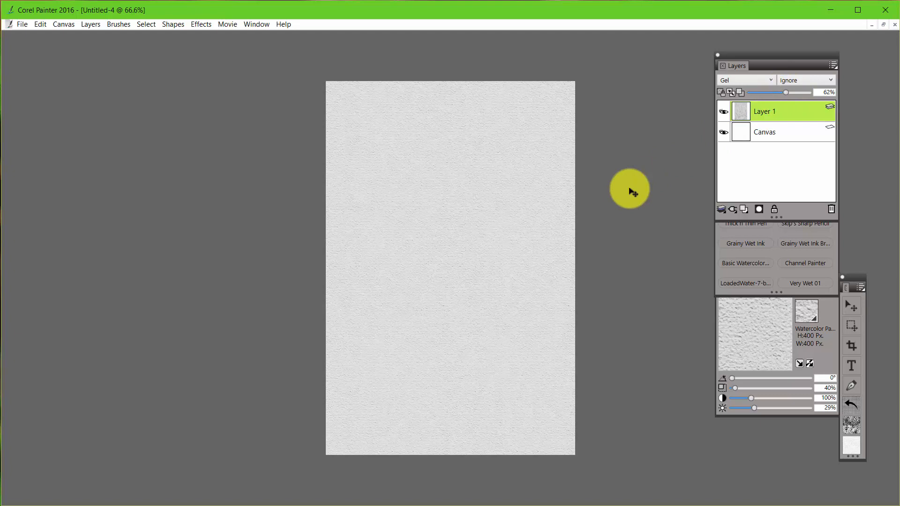
mouse_move(519, 233)
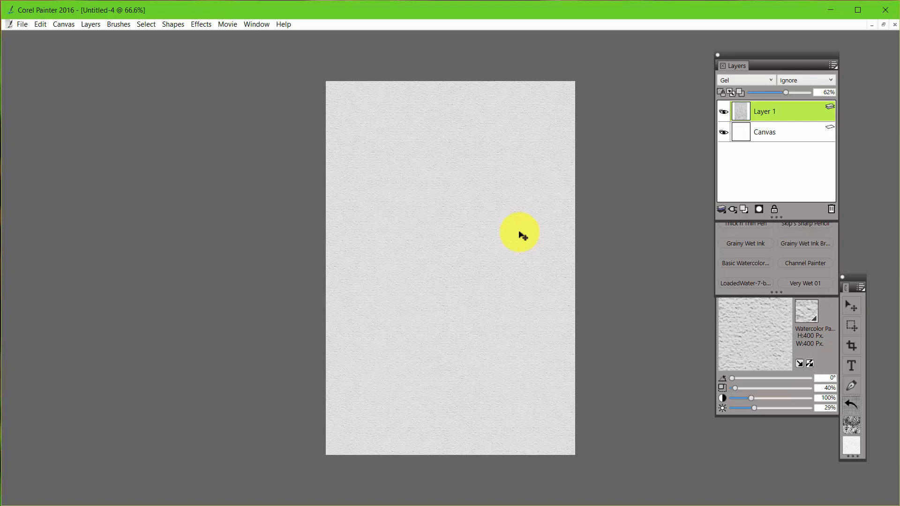
click(774, 210)
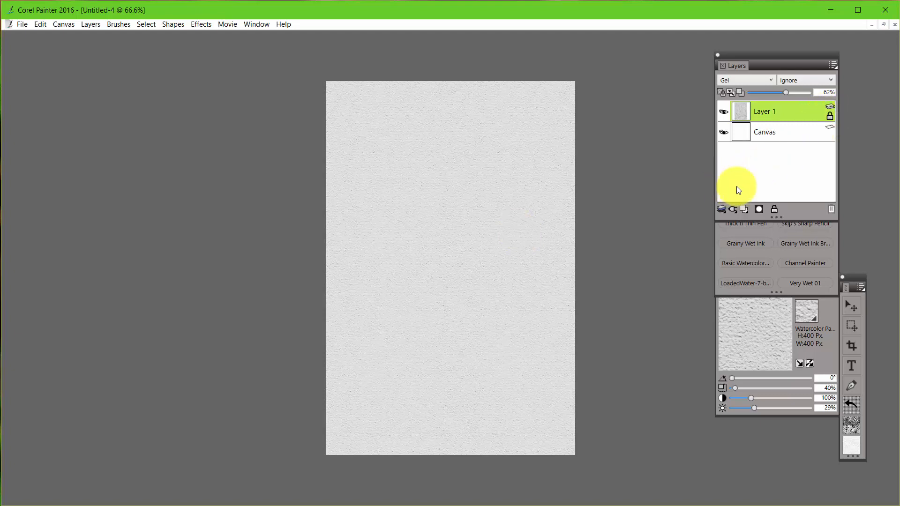
click(770, 132)
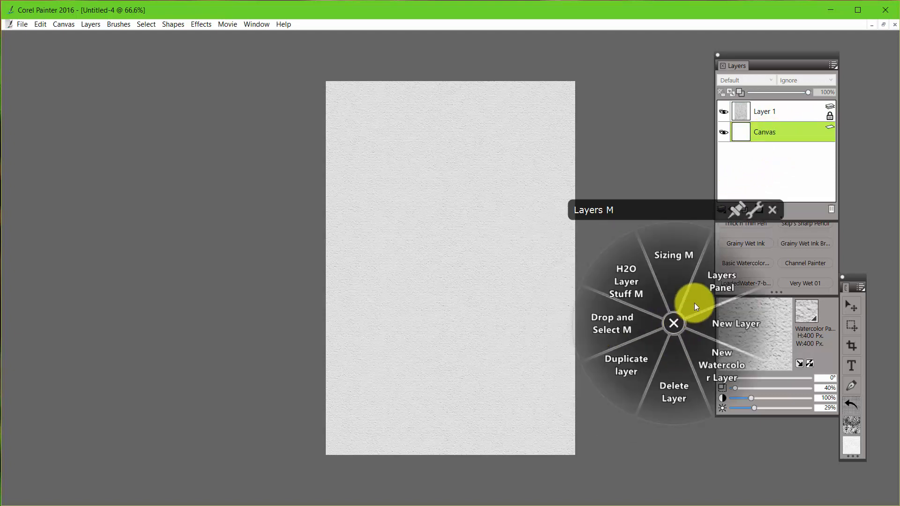
click(673, 323)
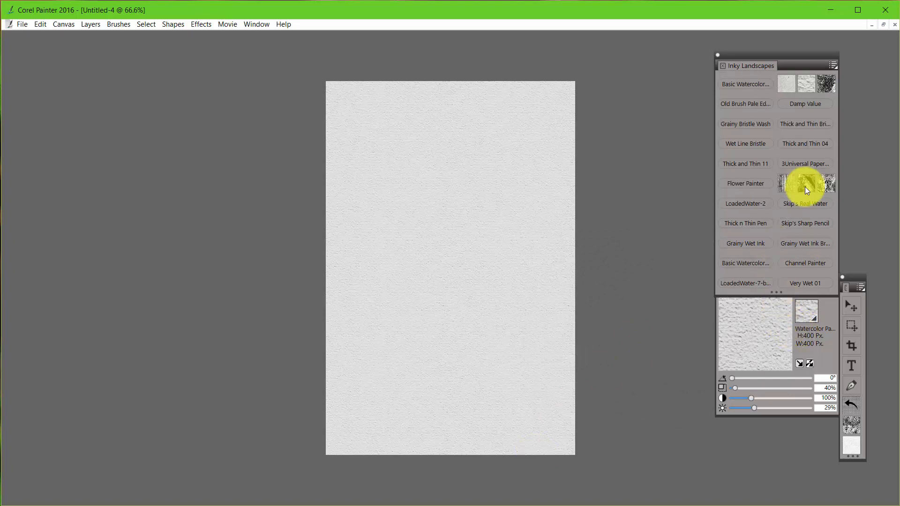
mouse_move(814, 187)
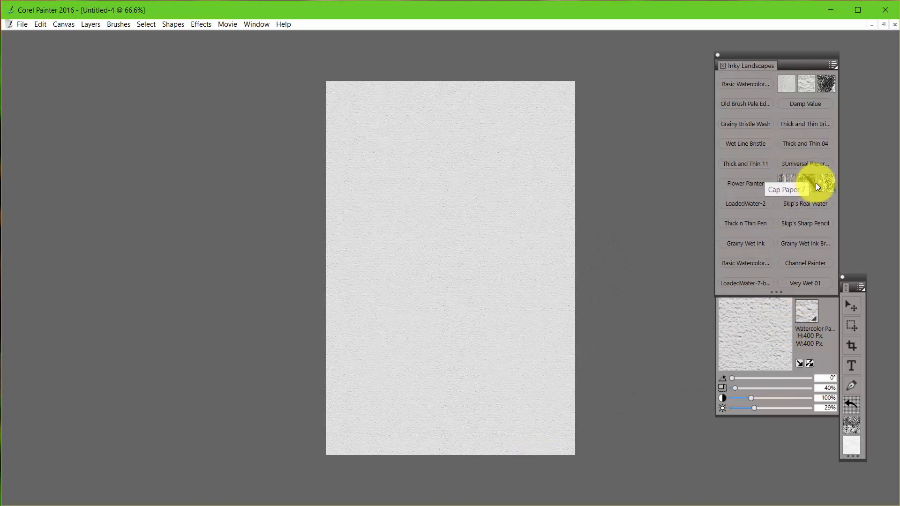
mouse_move(813, 201)
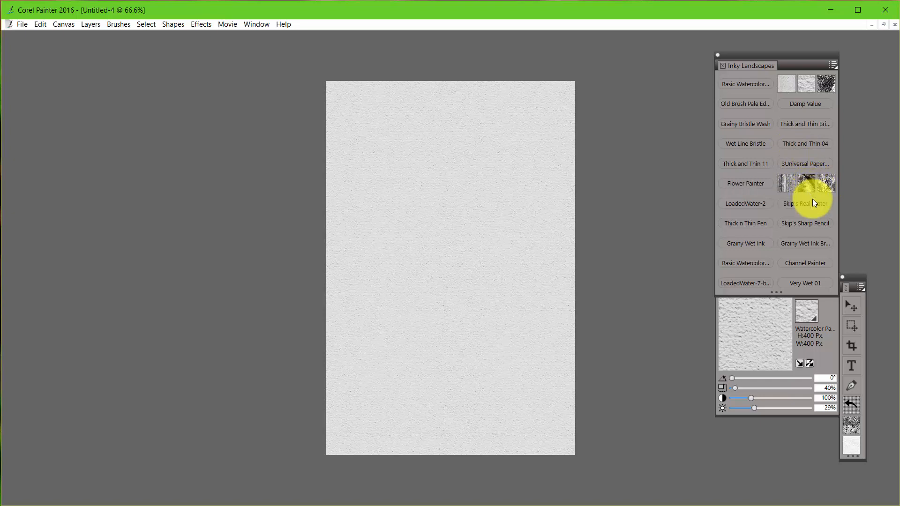
click(806, 184)
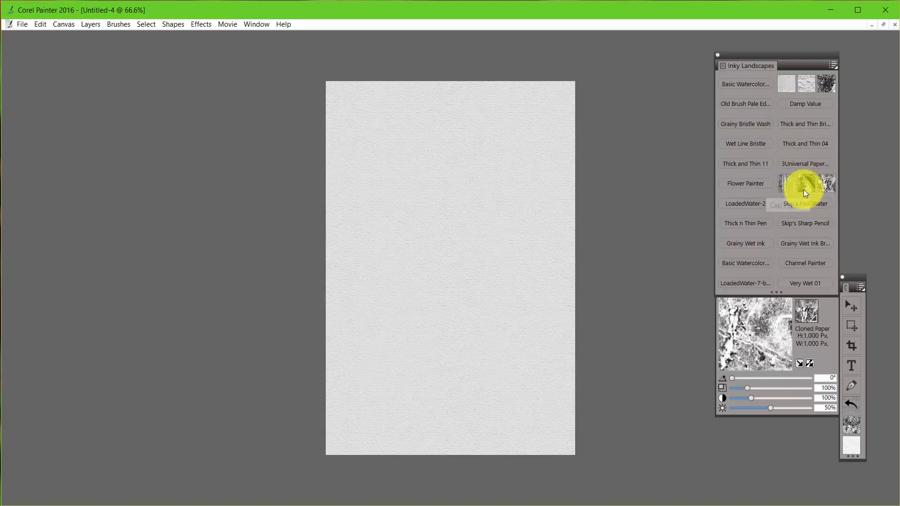
mouse_move(741, 393)
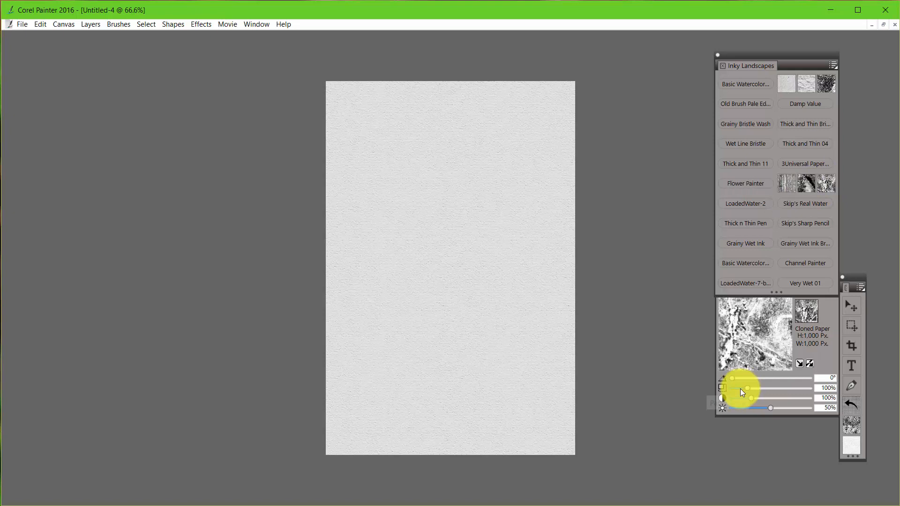
mouse_move(742, 367)
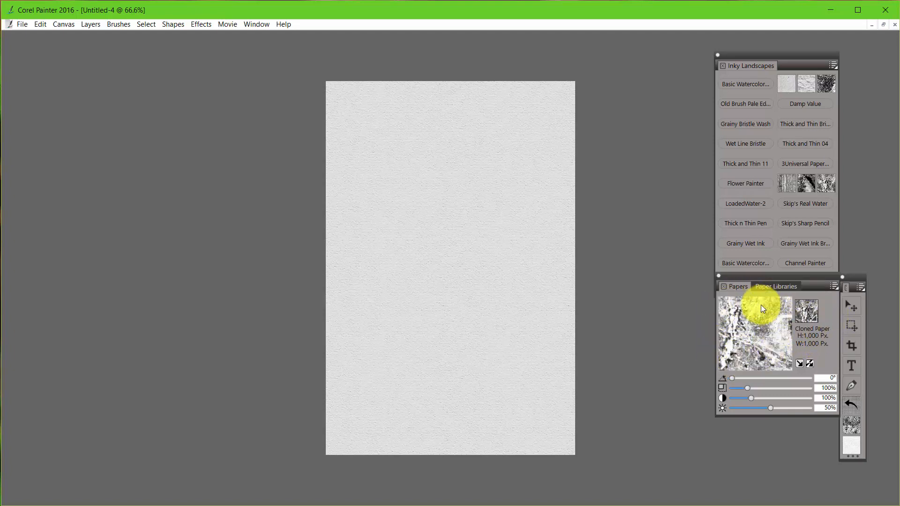
mouse_move(755, 330)
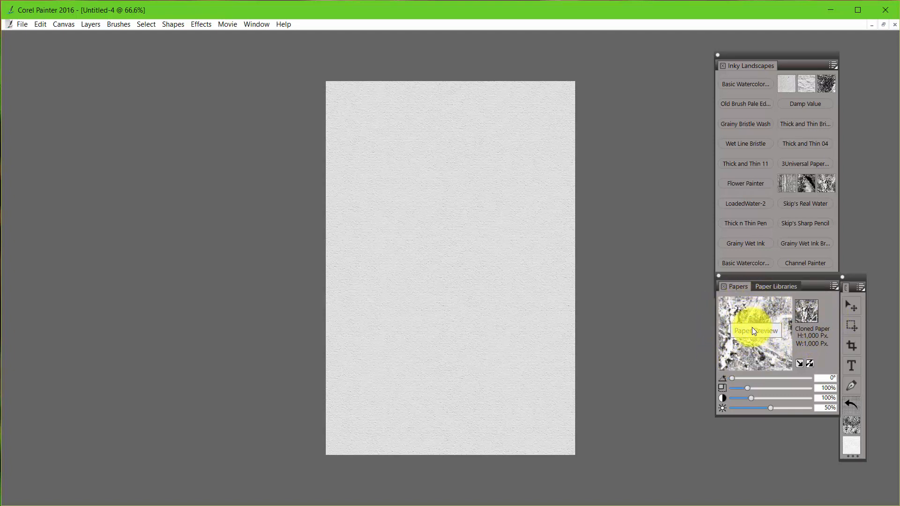
mouse_move(759, 352)
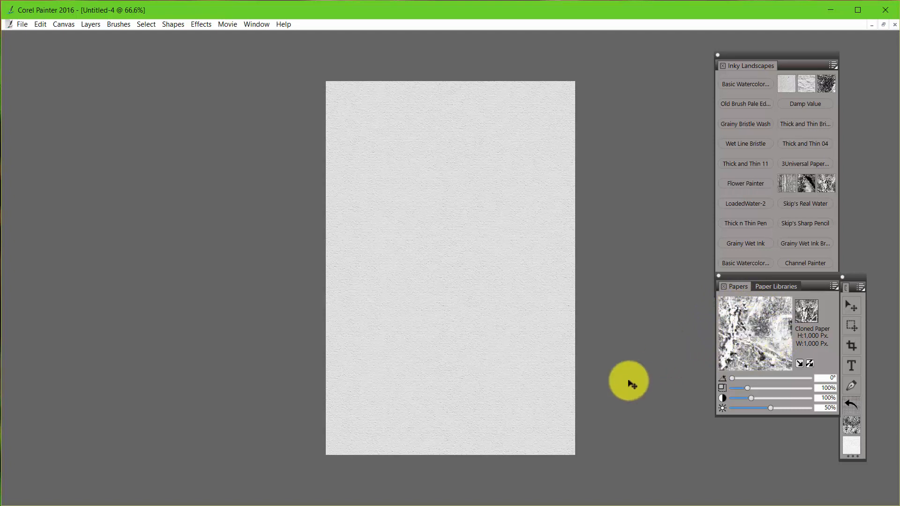
mouse_move(519, 432)
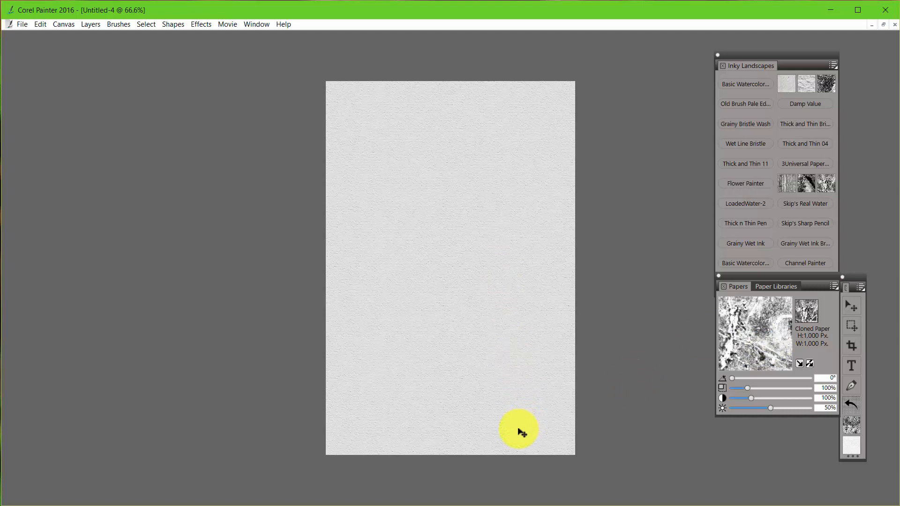
mouse_move(538, 392)
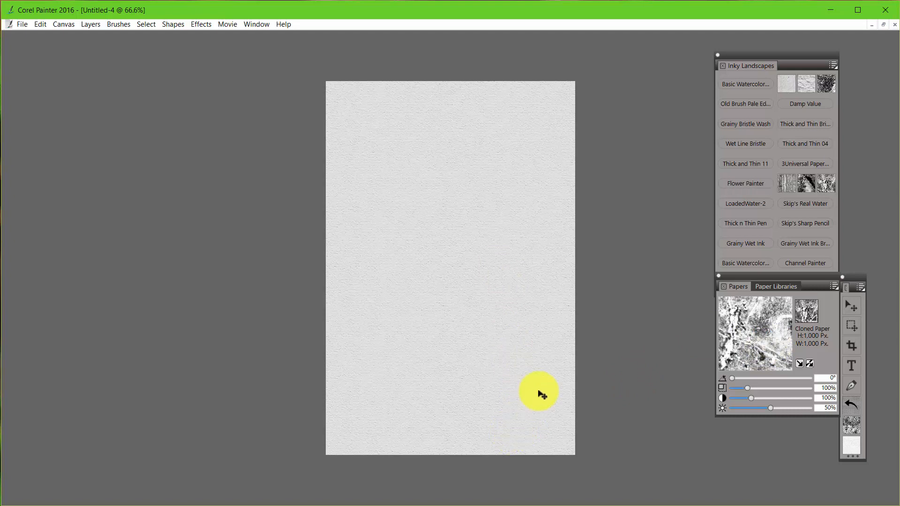
mouse_move(854, 425)
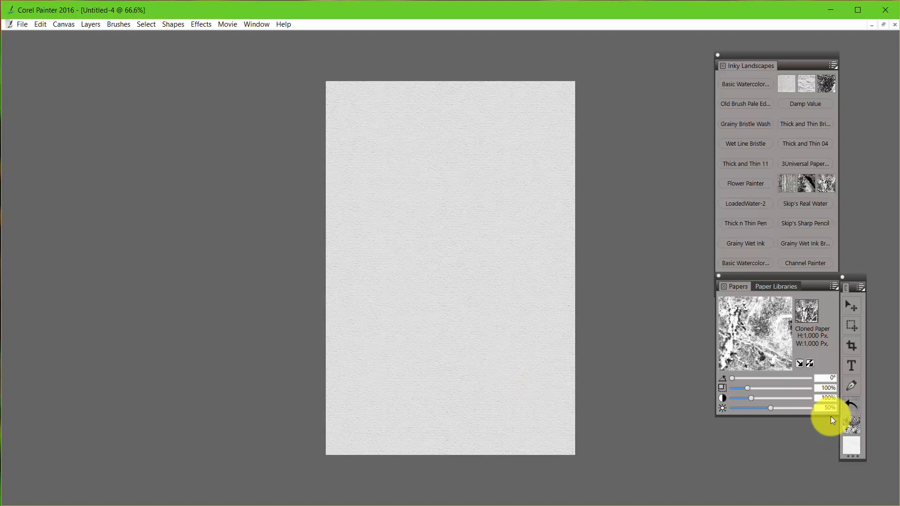
mouse_move(745, 341)
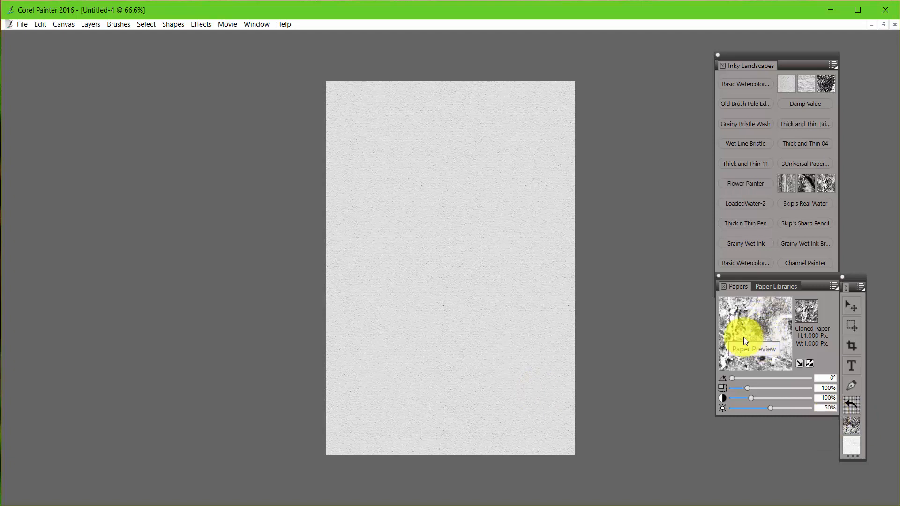
mouse_move(777, 397)
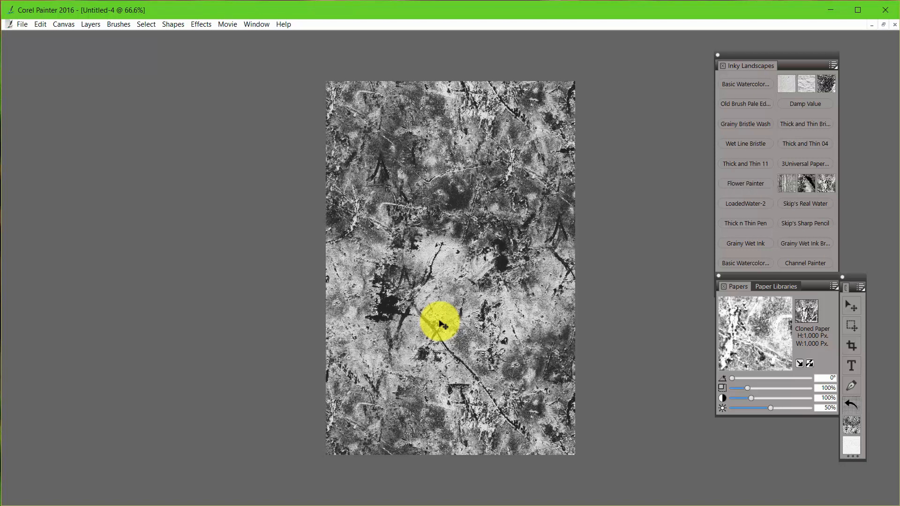
mouse_move(550, 300)
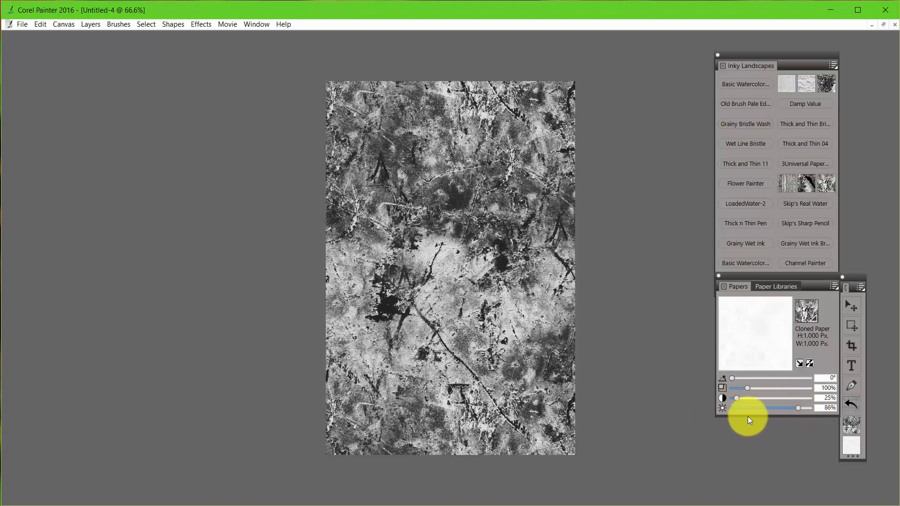
mouse_move(748, 342)
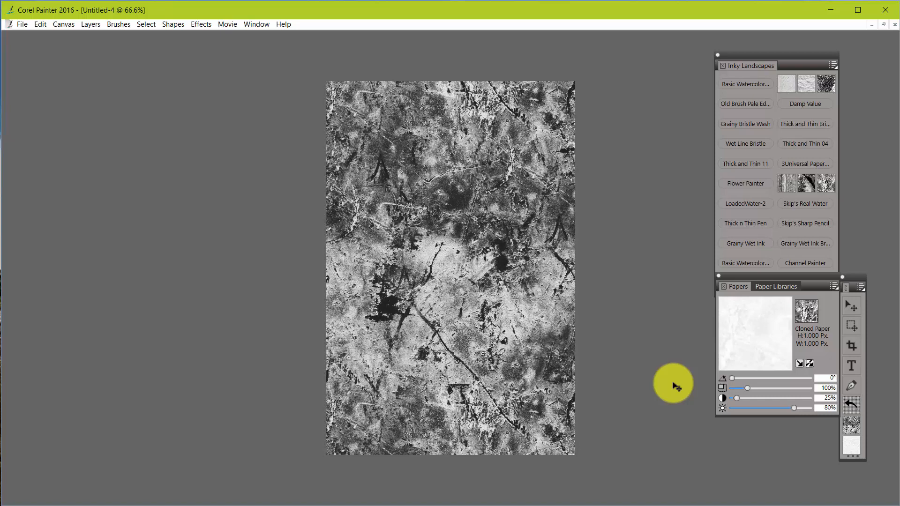
mouse_move(475, 314)
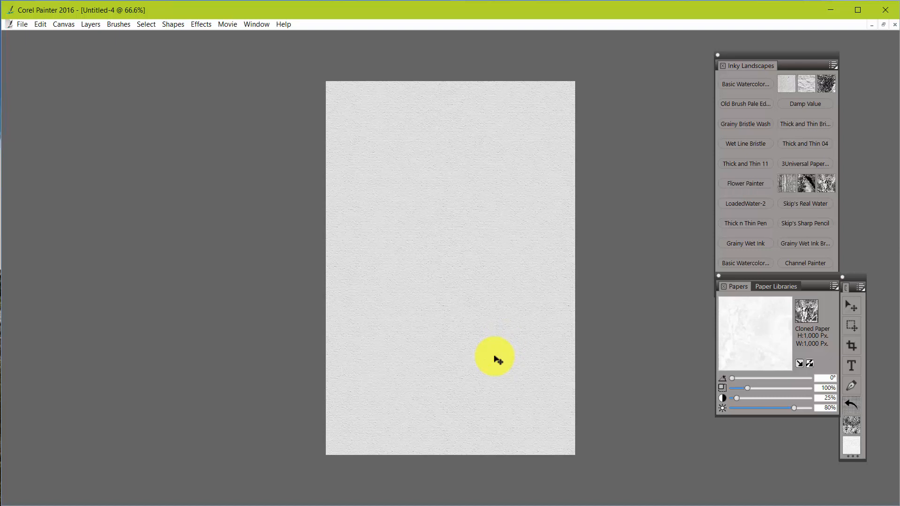
mouse_move(852, 409)
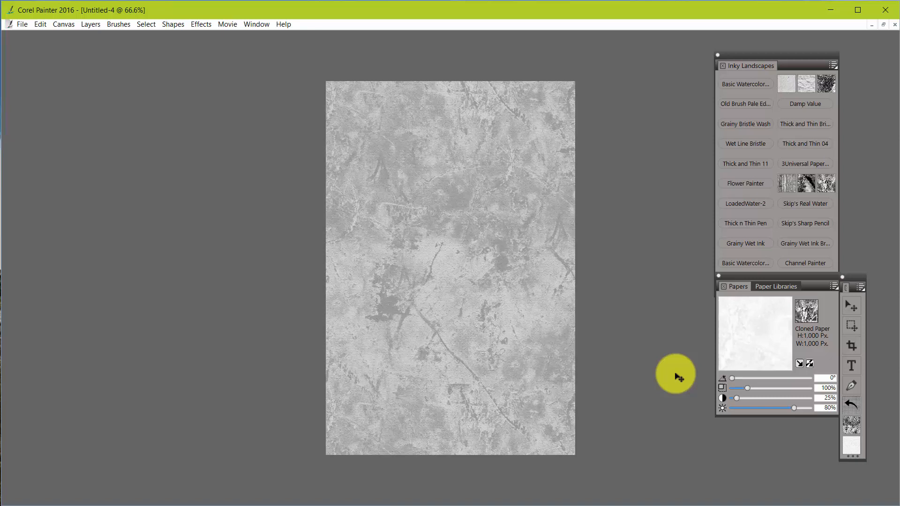
mouse_move(757, 389)
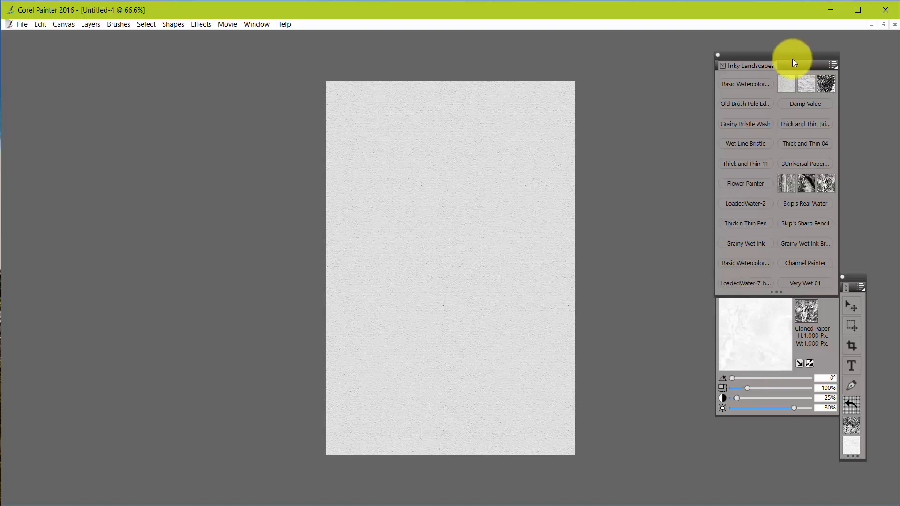
mouse_move(806, 284)
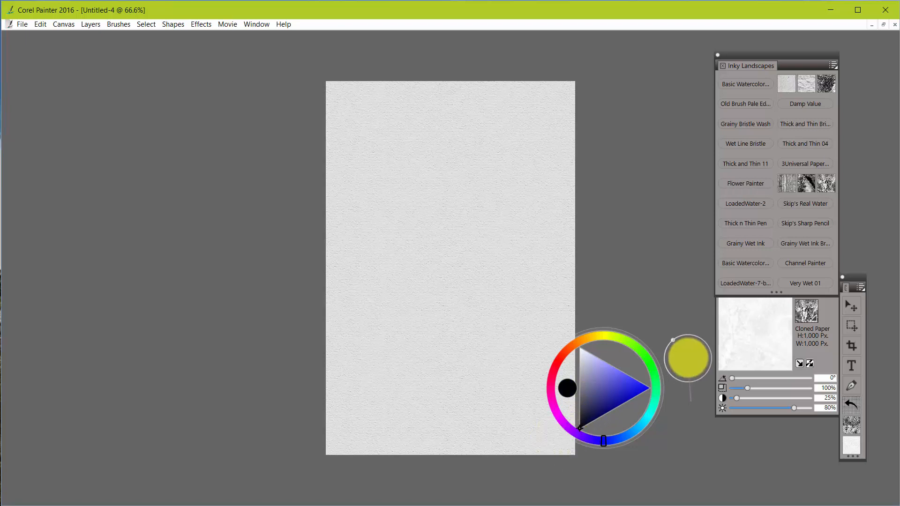
click(687, 356)
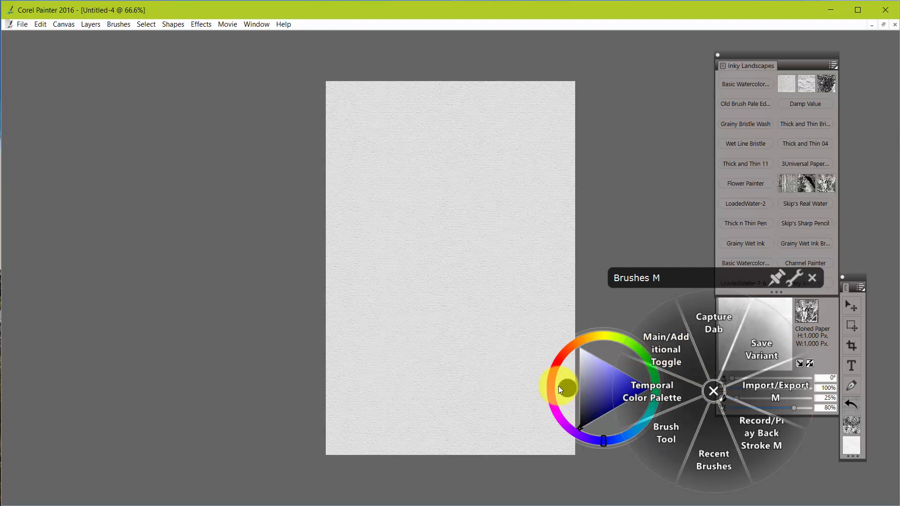
mouse_move(669, 340)
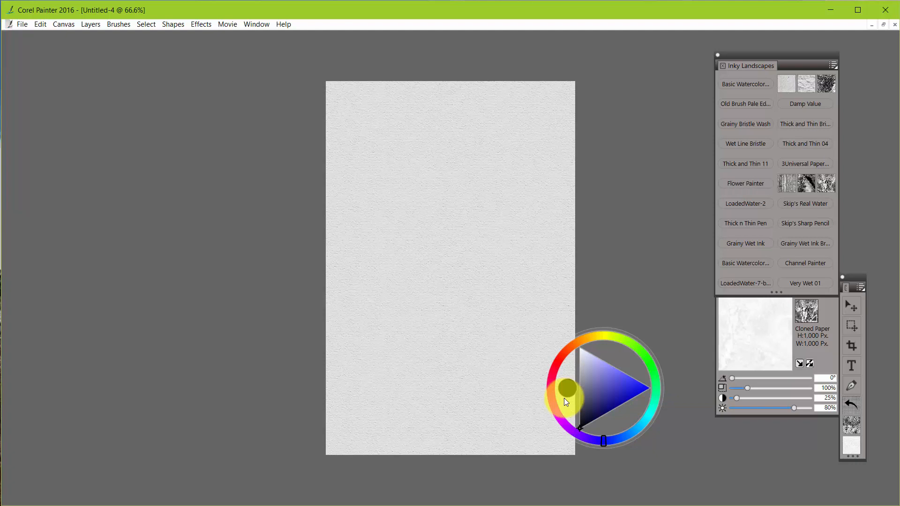
click(461, 292)
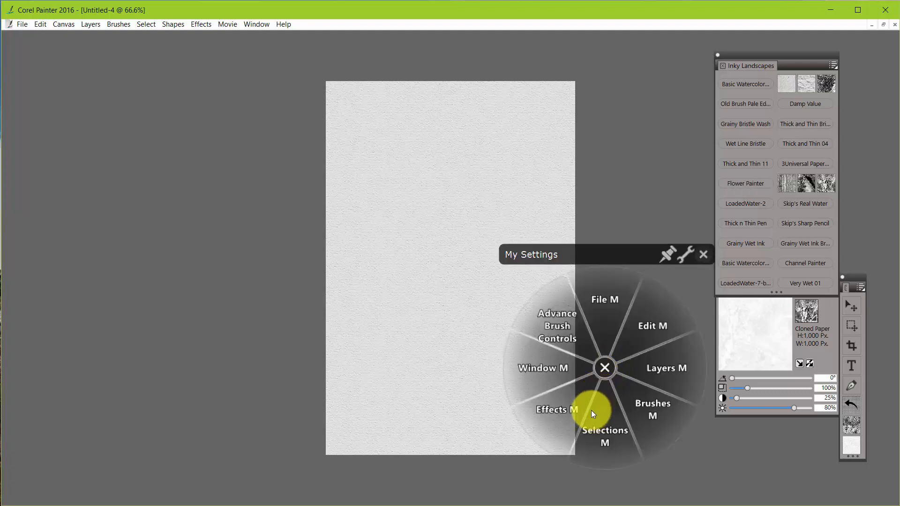
mouse_move(565, 332)
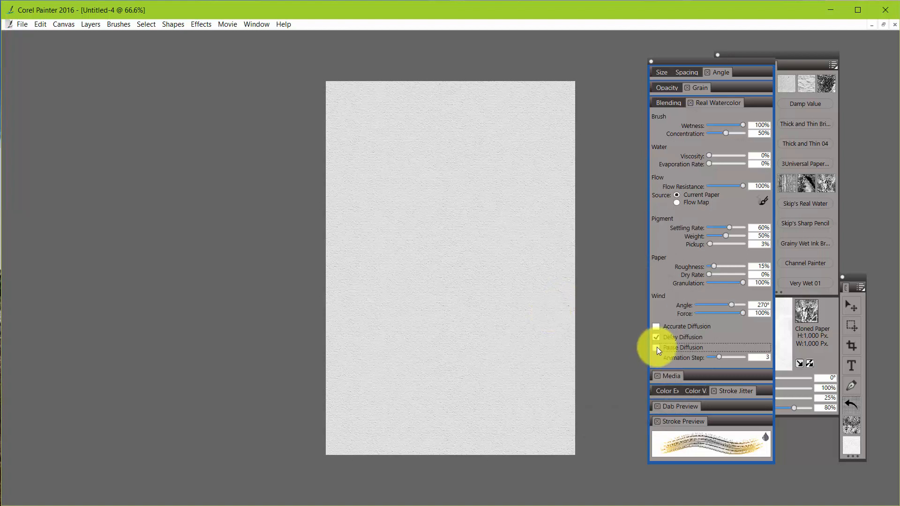
- Toggle Delay/Pause Diffusion in the Real Watercolor brush controls
click(656, 347)
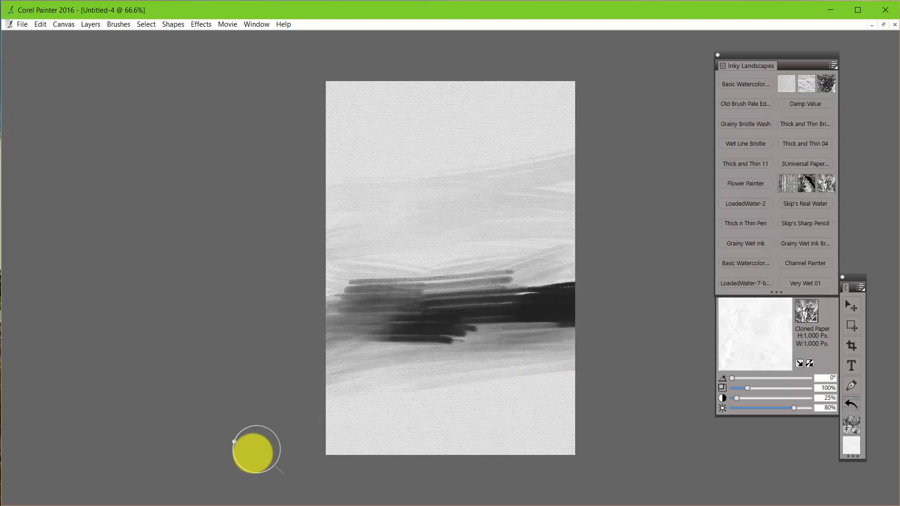
mouse_move(516, 282)
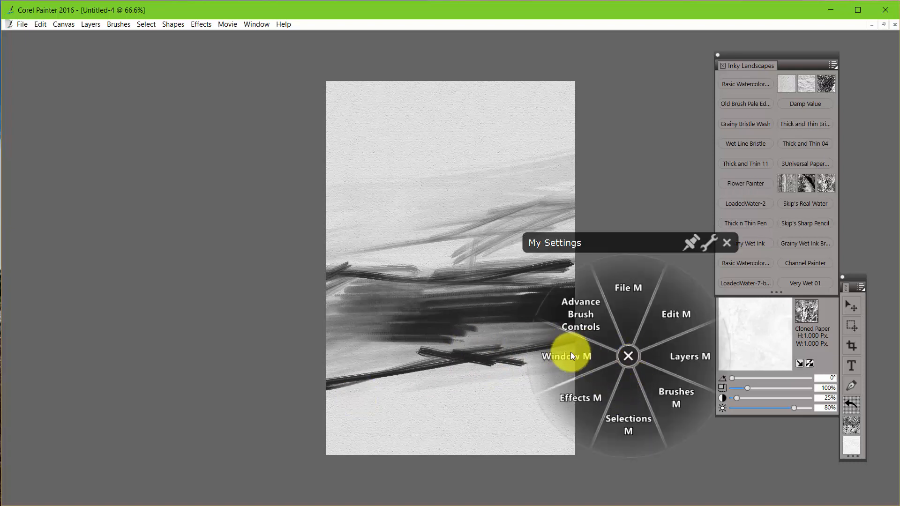
- Trigger watercolor diffusion so the black strokes spread into a misty tree line
click(581, 315)
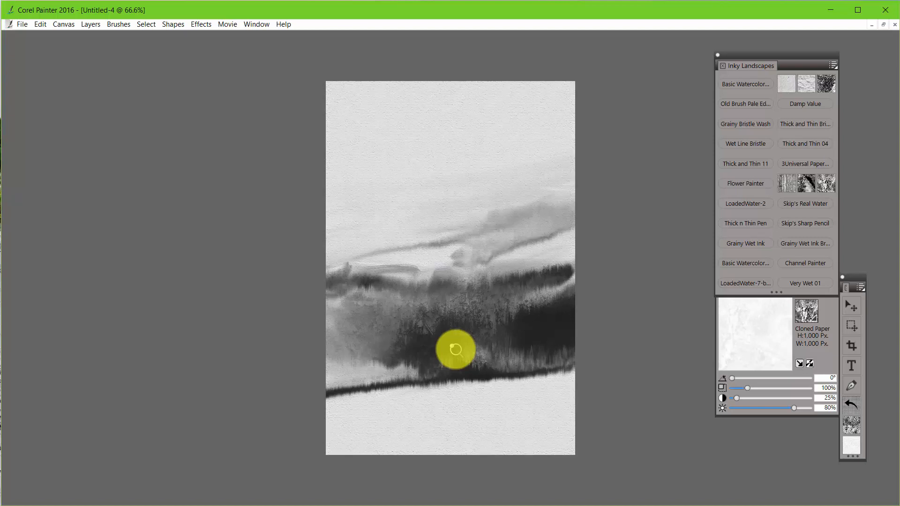
click(456, 350)
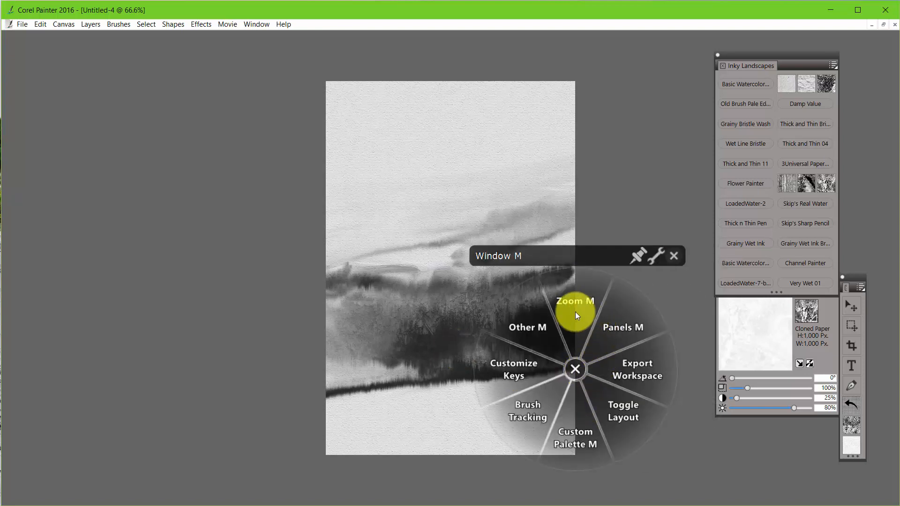
- Hide the side panels so only the misty tree-line painting is visible
click(622, 411)
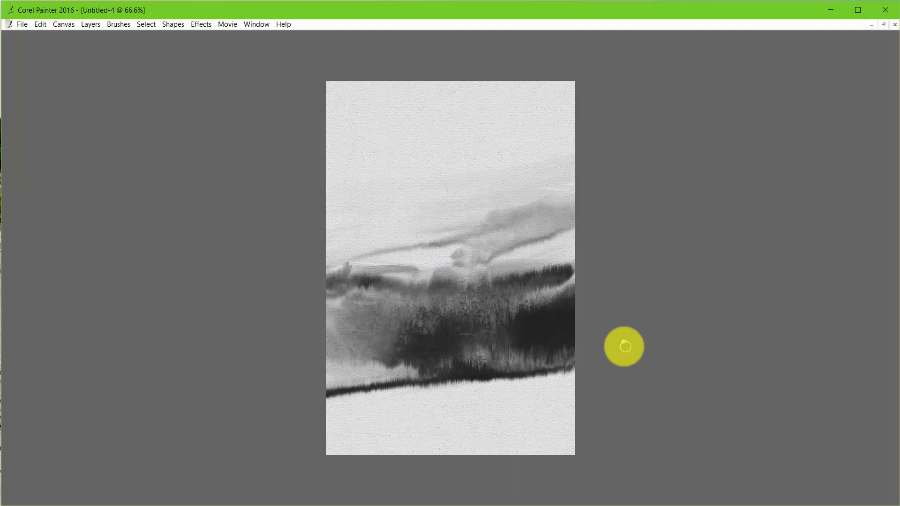
mouse_move(633, 346)
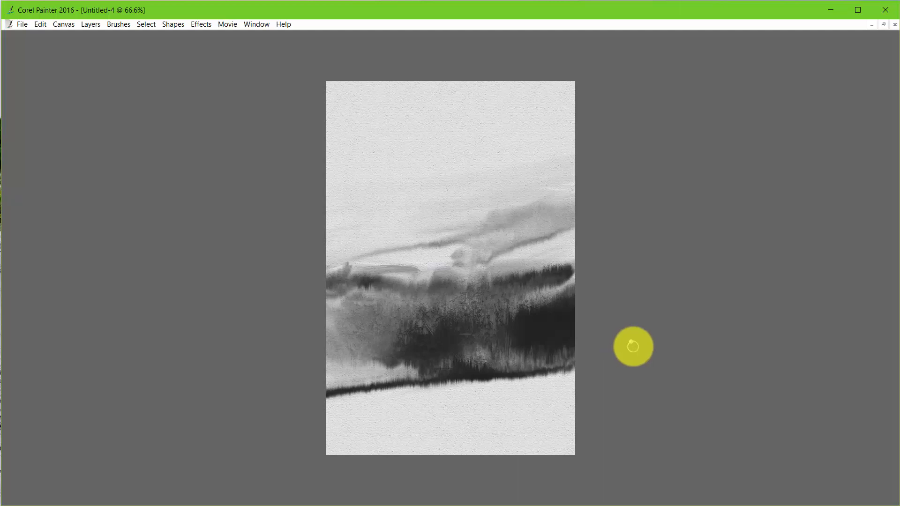